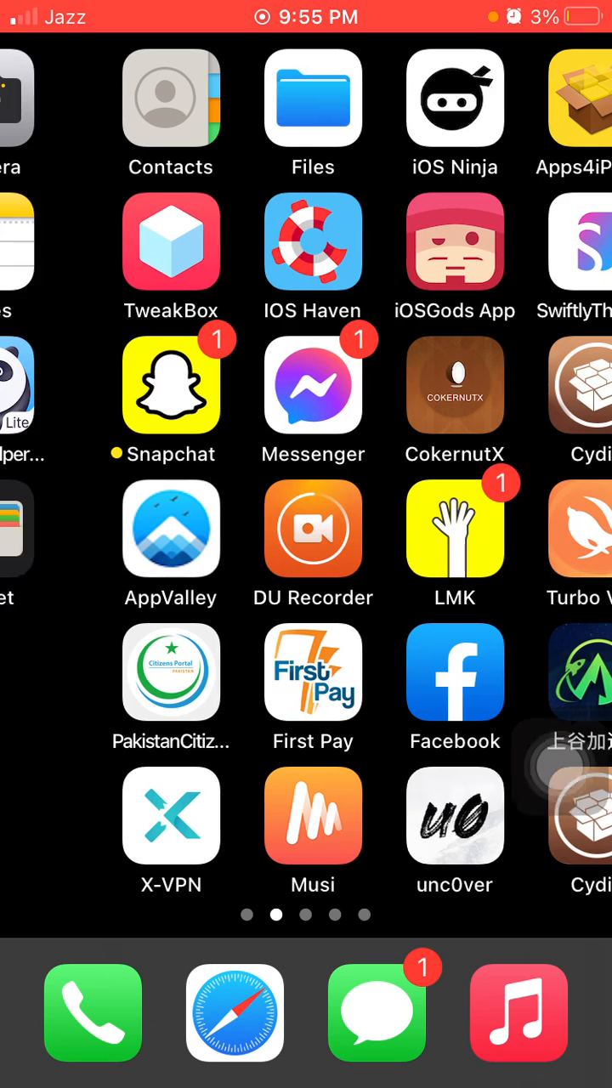
Swipe back to the first Home Screen page where the Settings icon sits.
scroll("right", 3)
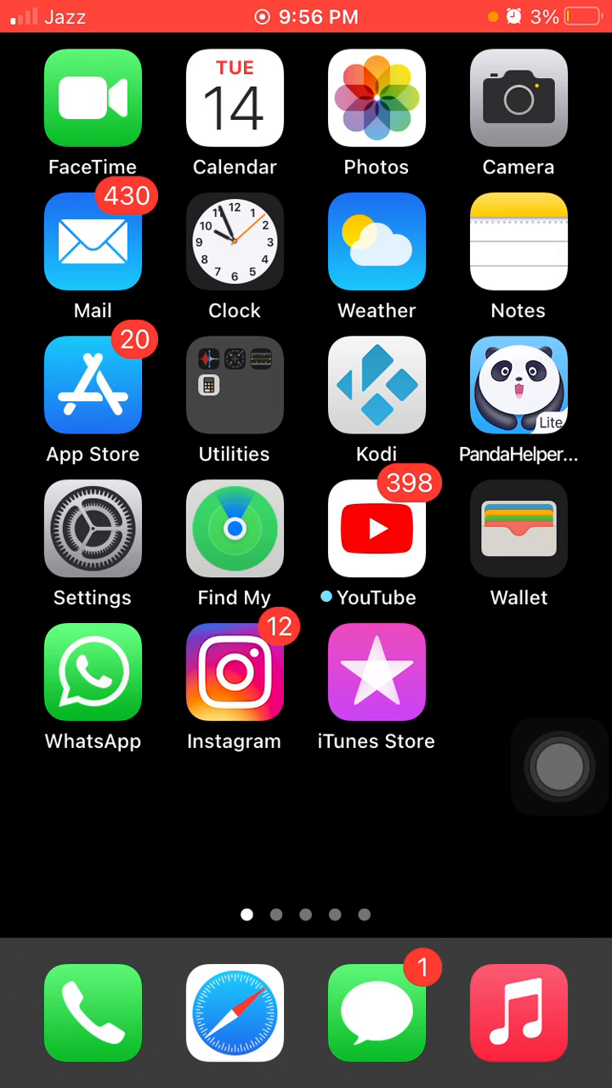
Switch Low Power Mode on in Settings > Battery, then bring up the AssistiveTouch menu.
left_click(92, 527)
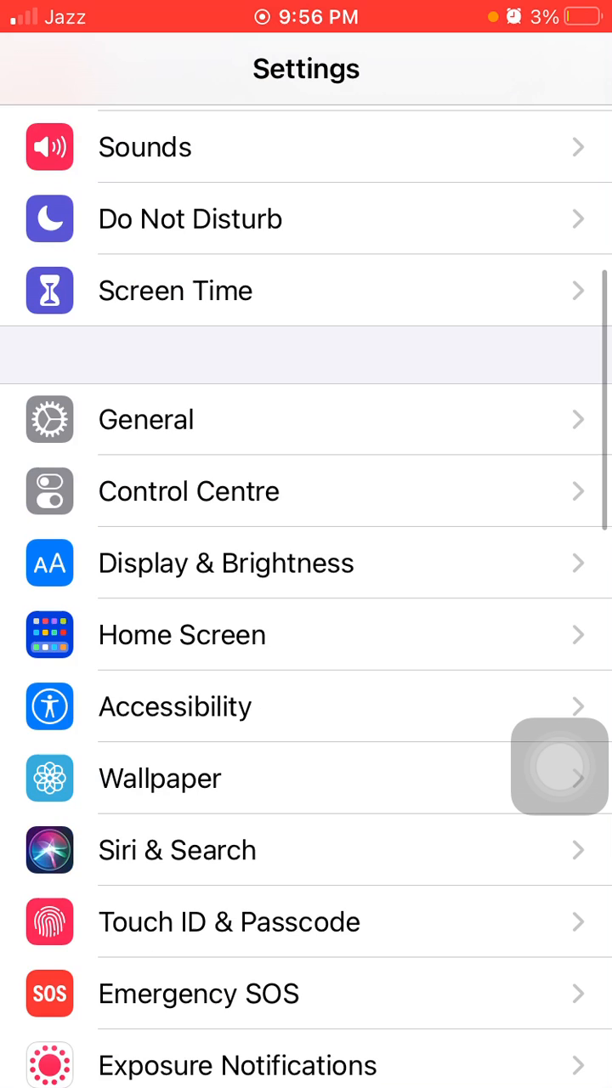
left_click(146, 418)
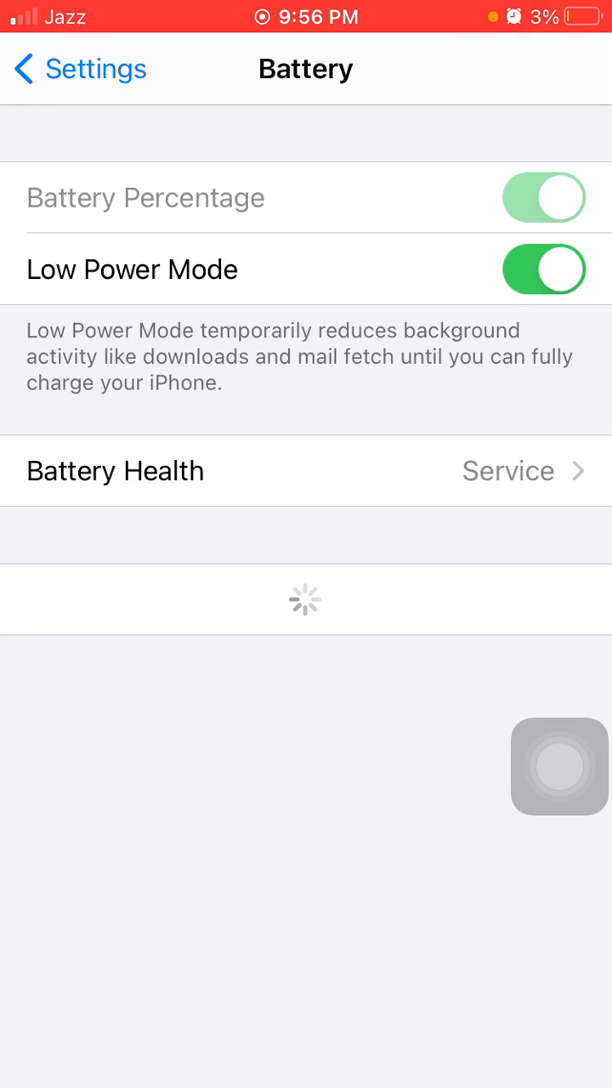
left_click(559, 765)
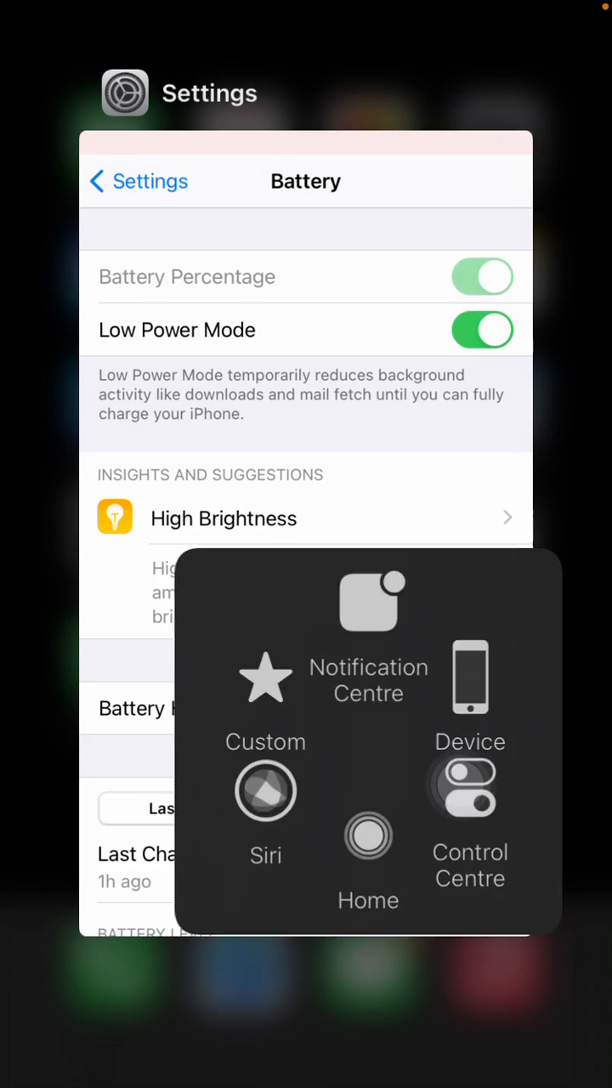
Turn the Location Services toggle off under Privacy settings.
left_click(367, 858)
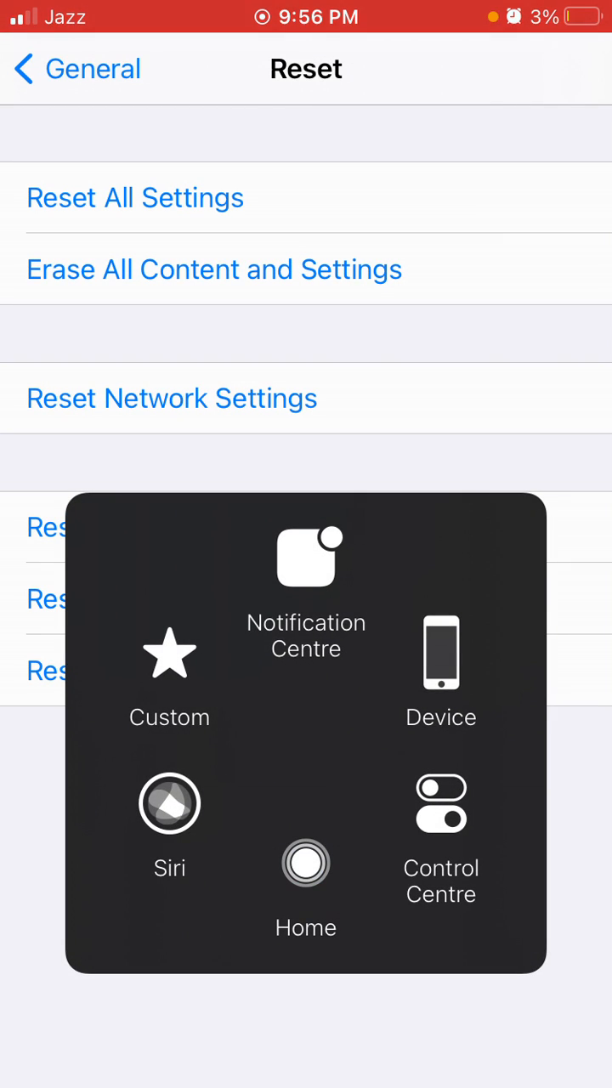
left_click(306, 864)
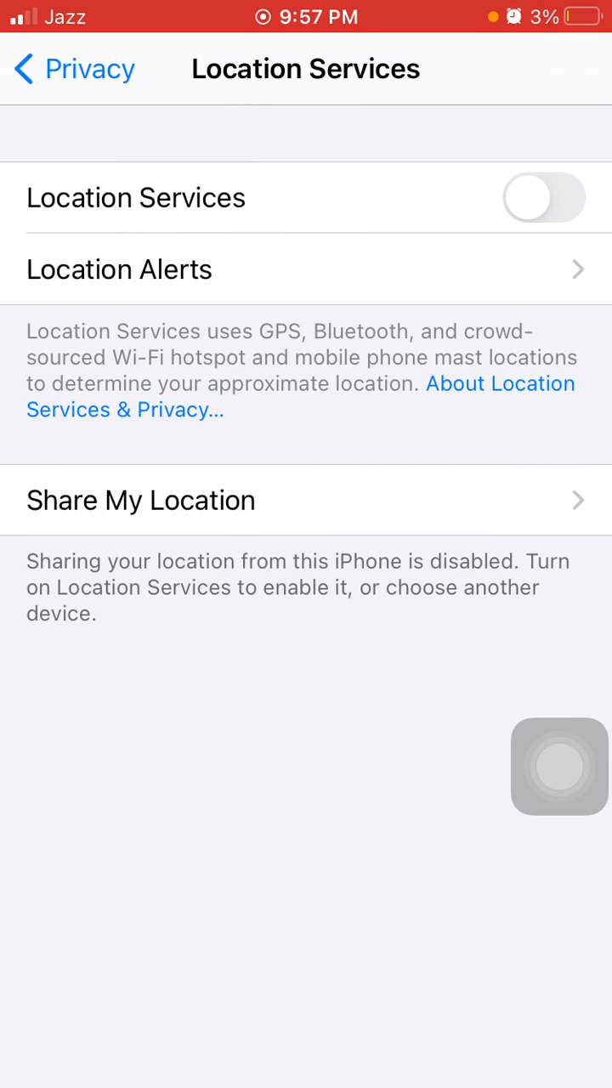
Leave Settings and return to the Home Screen via the AssistiveTouch Home shortcut.
left_click(559, 764)
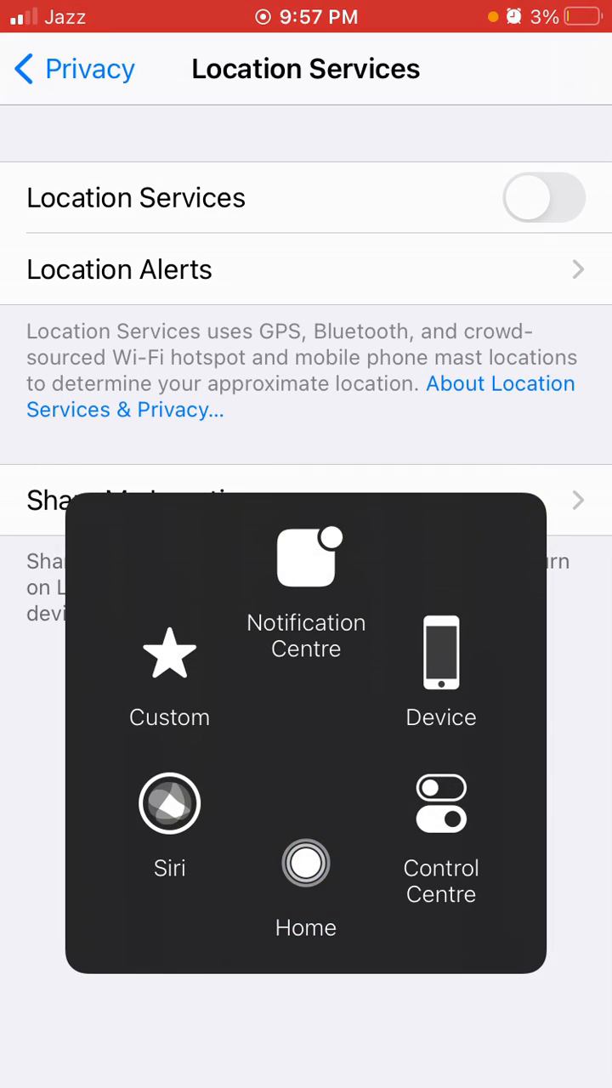
left_click(306, 863)
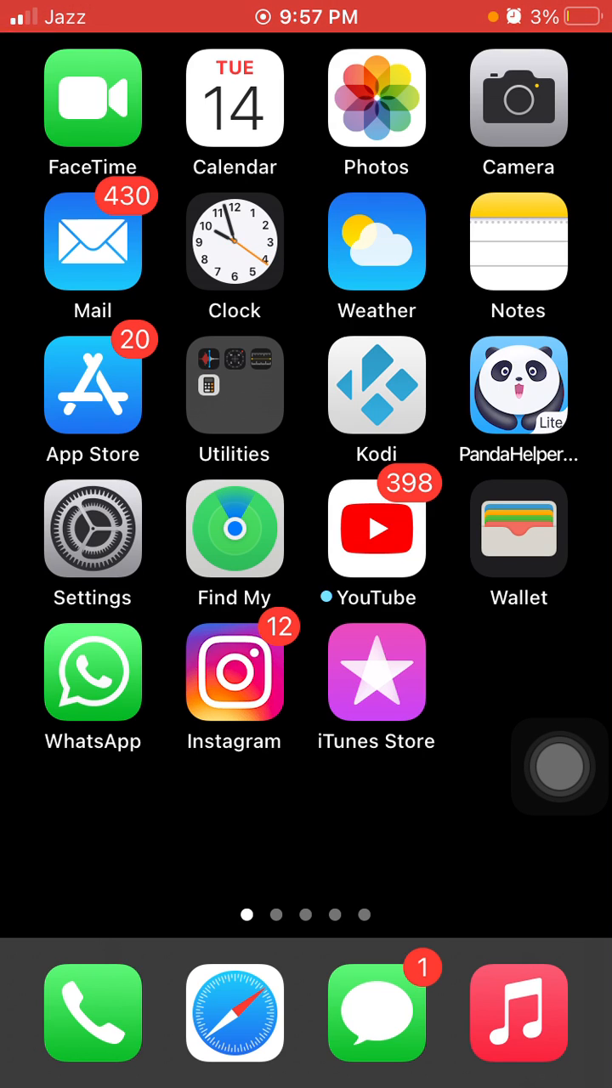
Reopen Settings from the Home Screen to its main page.
left_click(92, 529)
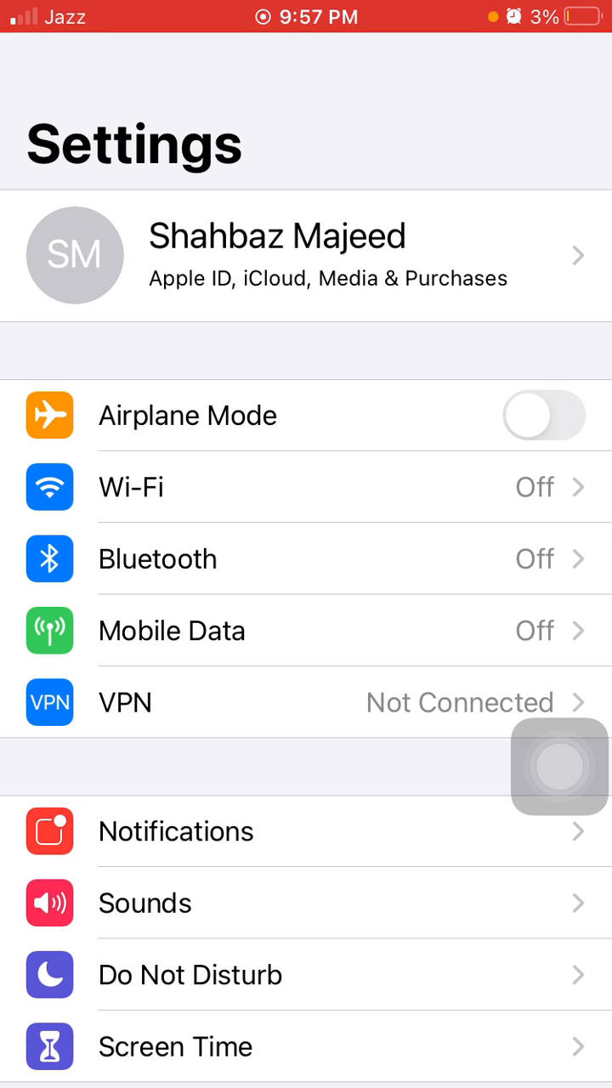
Set Background App Refresh to Off under General, then return to the Home Screen via AssistiveTouch.
scroll("down", 3)
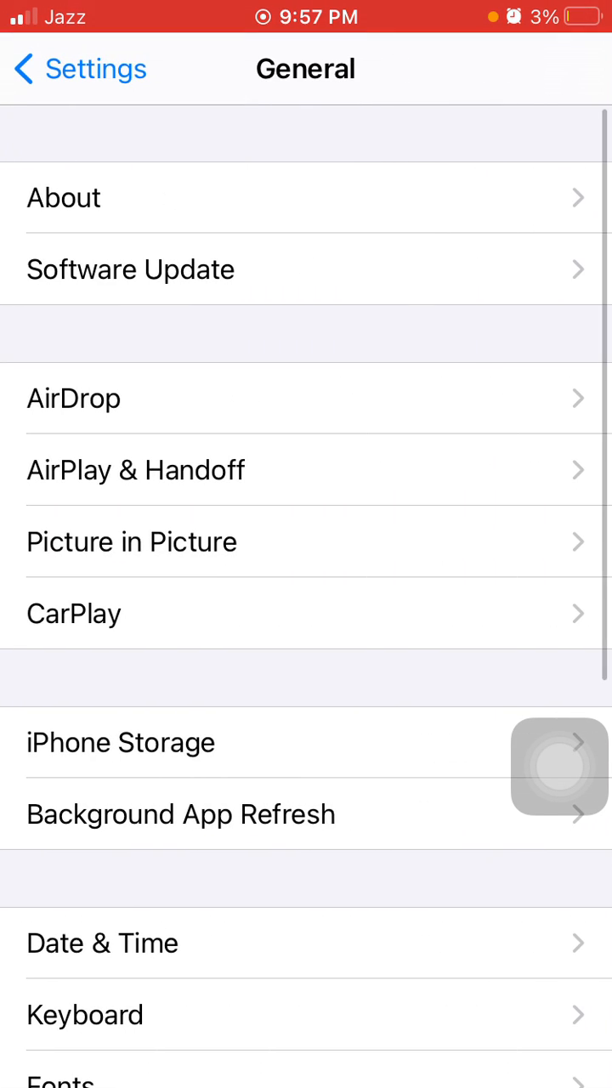
left_click(180, 812)
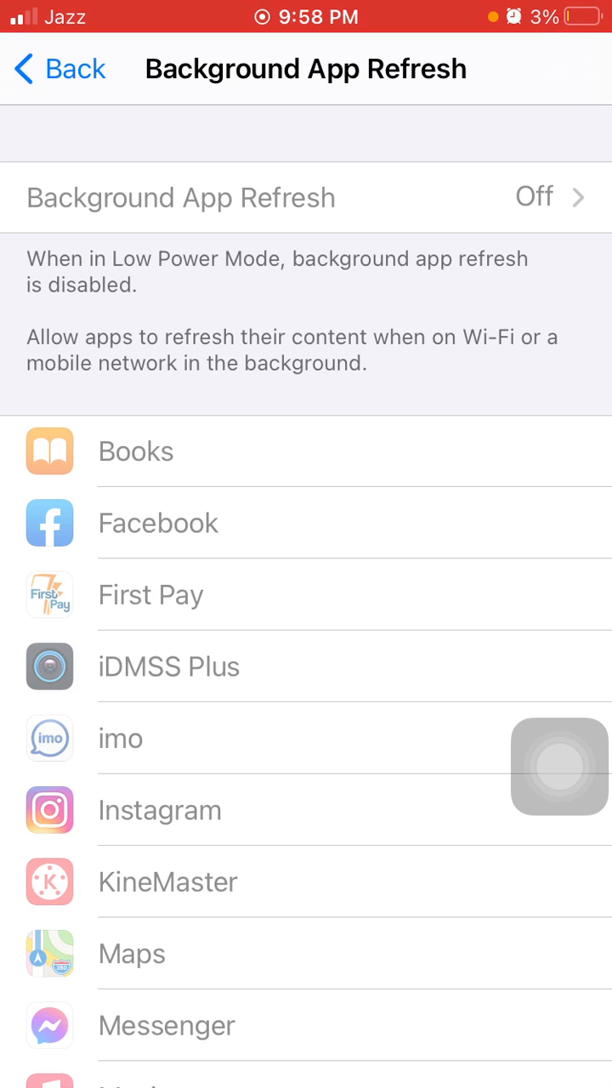
left_click(559, 765)
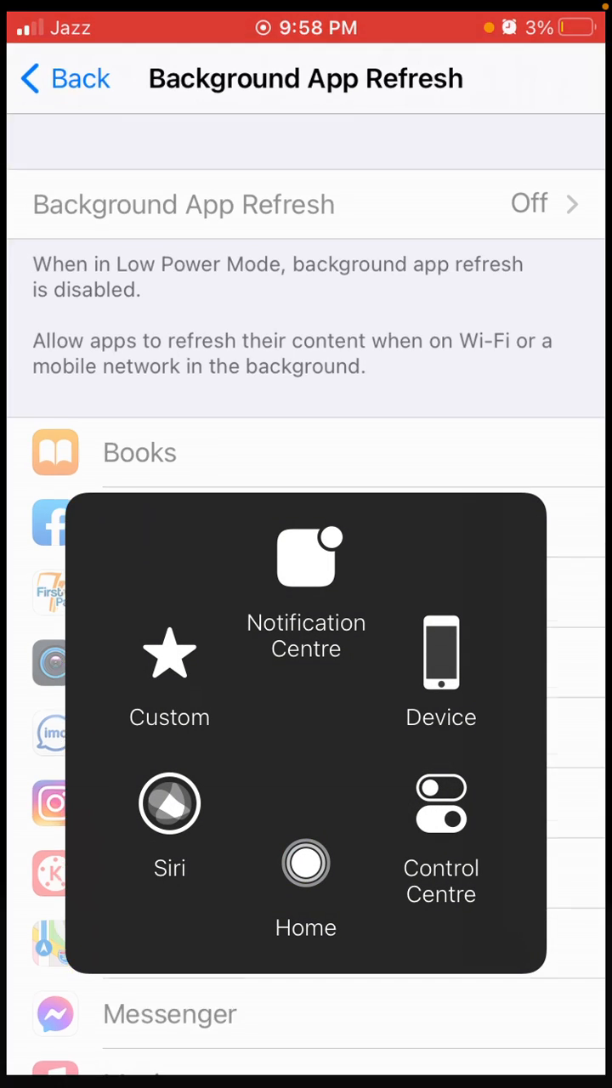
left_click(306, 863)
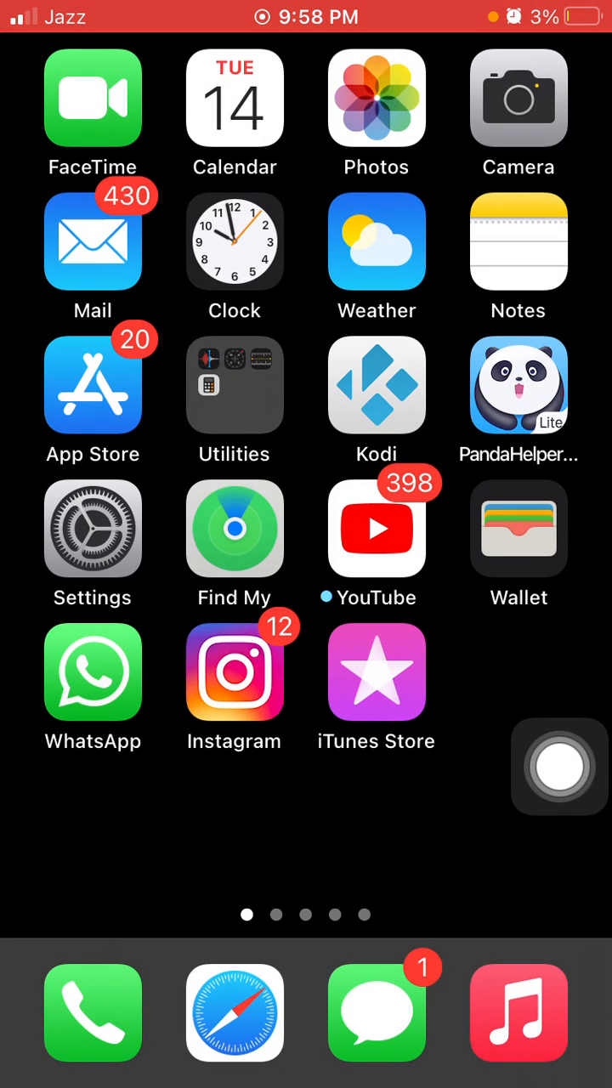